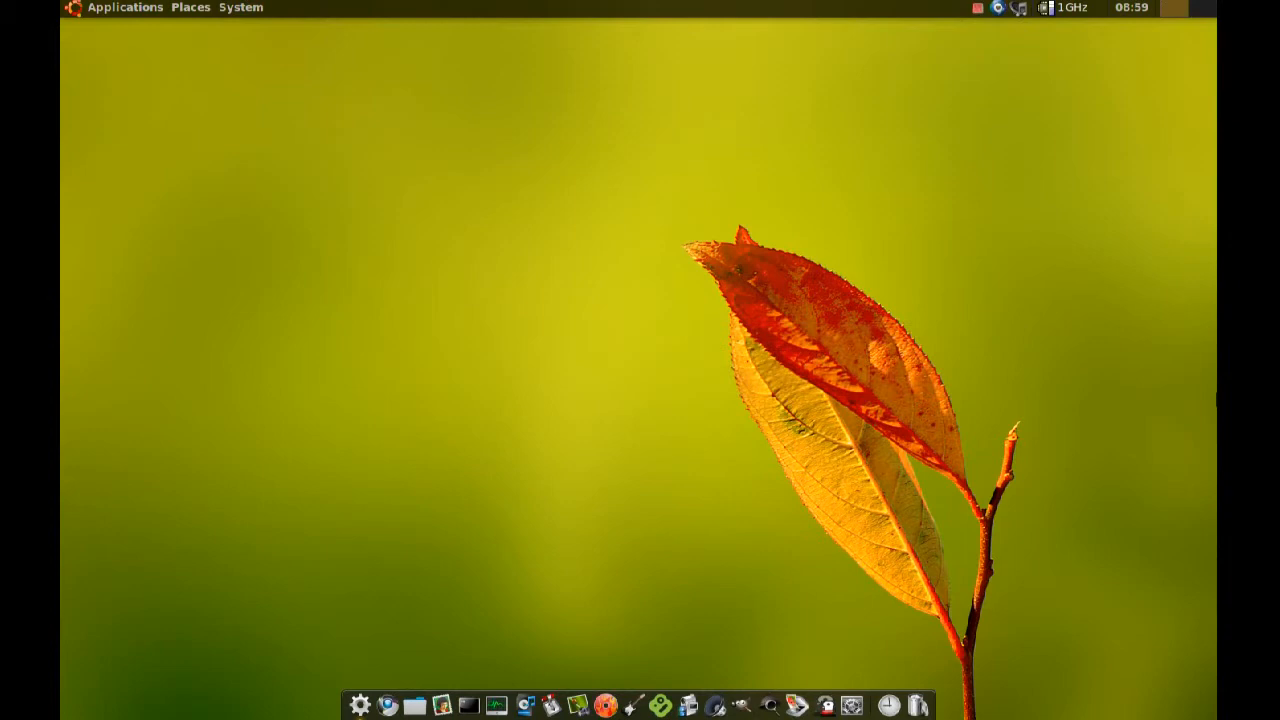
mouse_move(596, 605)
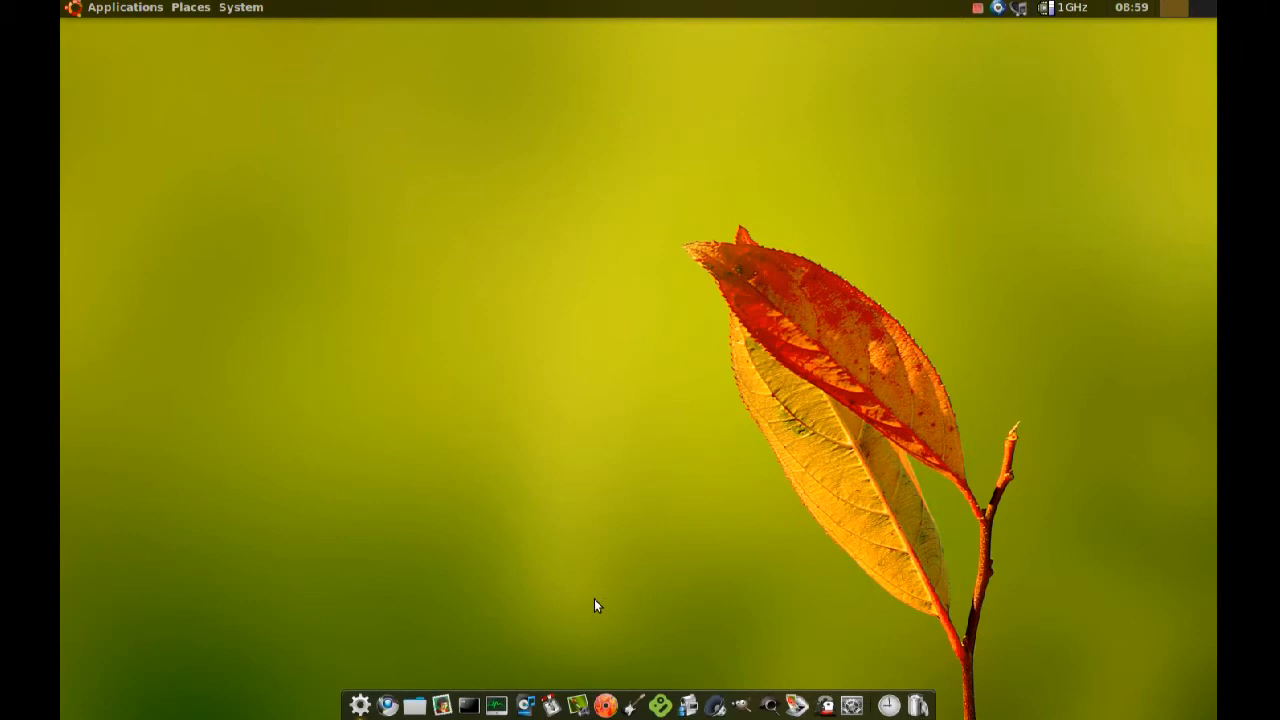
Show the installed Graphics applications from the Applications menu.
left_click(124, 7)
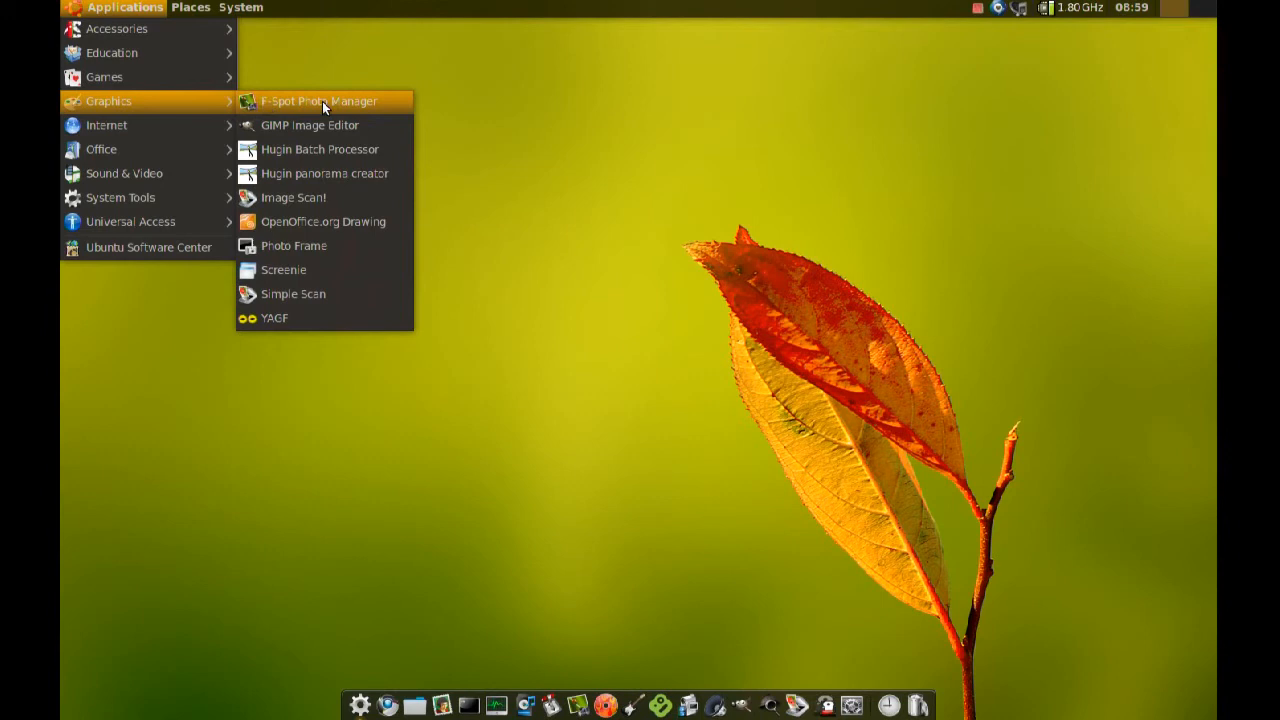
Launch F-Spot Photo Manager with the photo library showing.
left_click(317, 101)
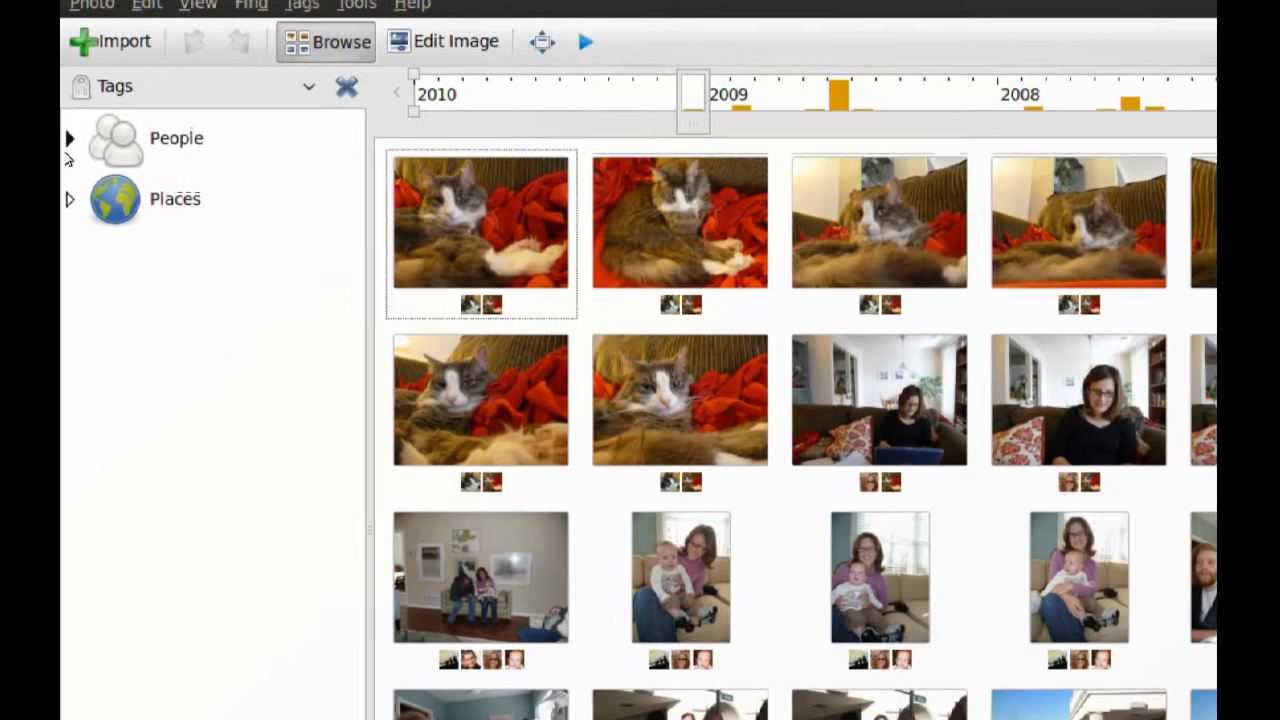
Expand People and filter the library to Sadie's 31 photos.
left_click(69, 138)
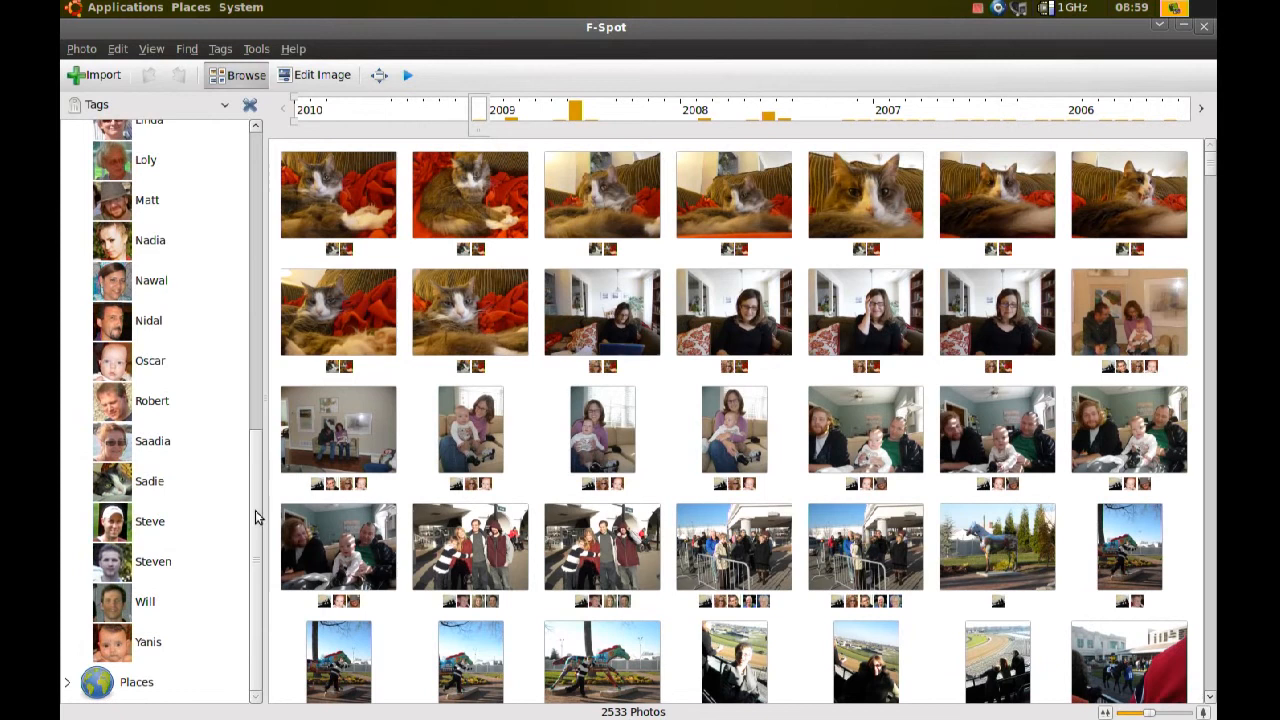
left_click(149, 481)
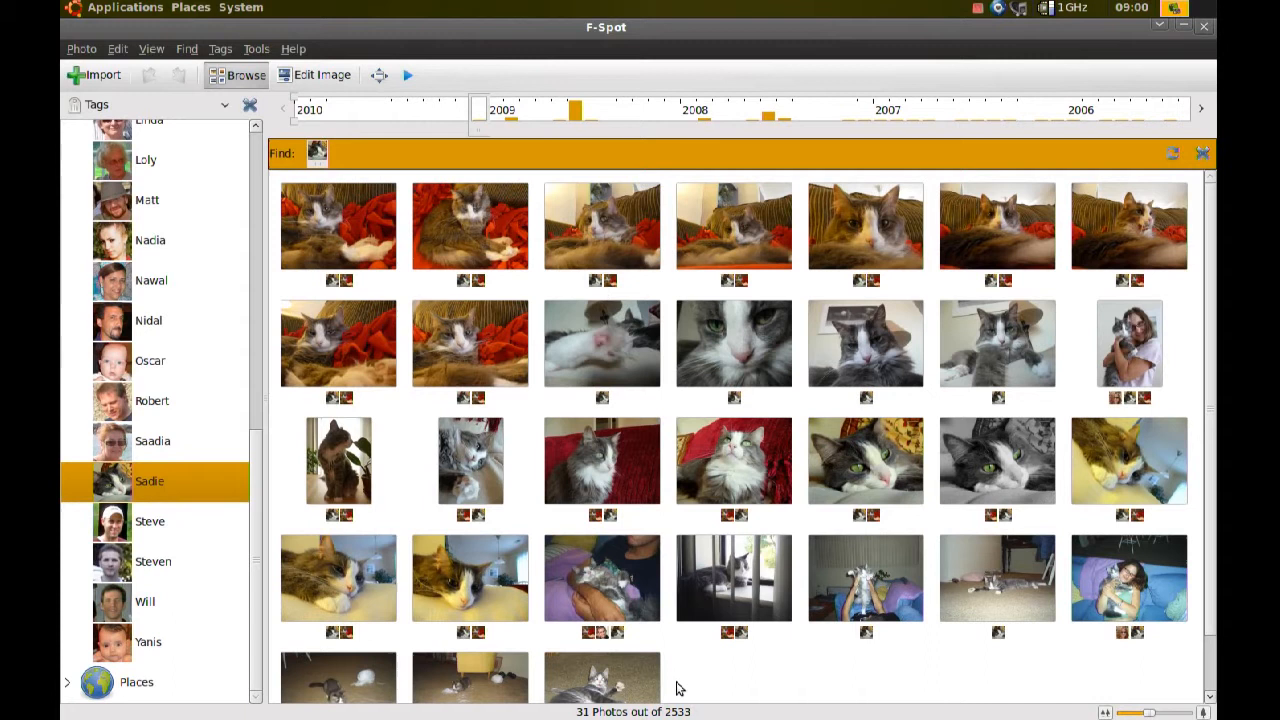
mouse_move(613, 253)
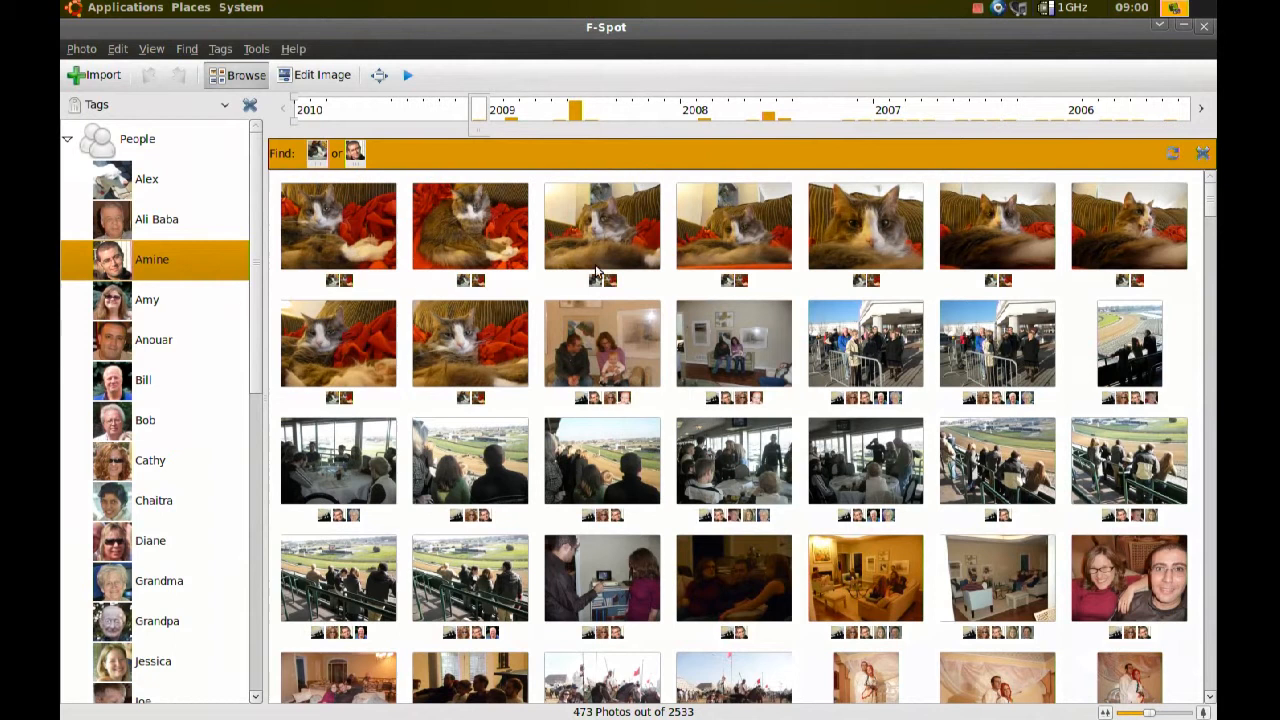
mouse_move(780, 468)
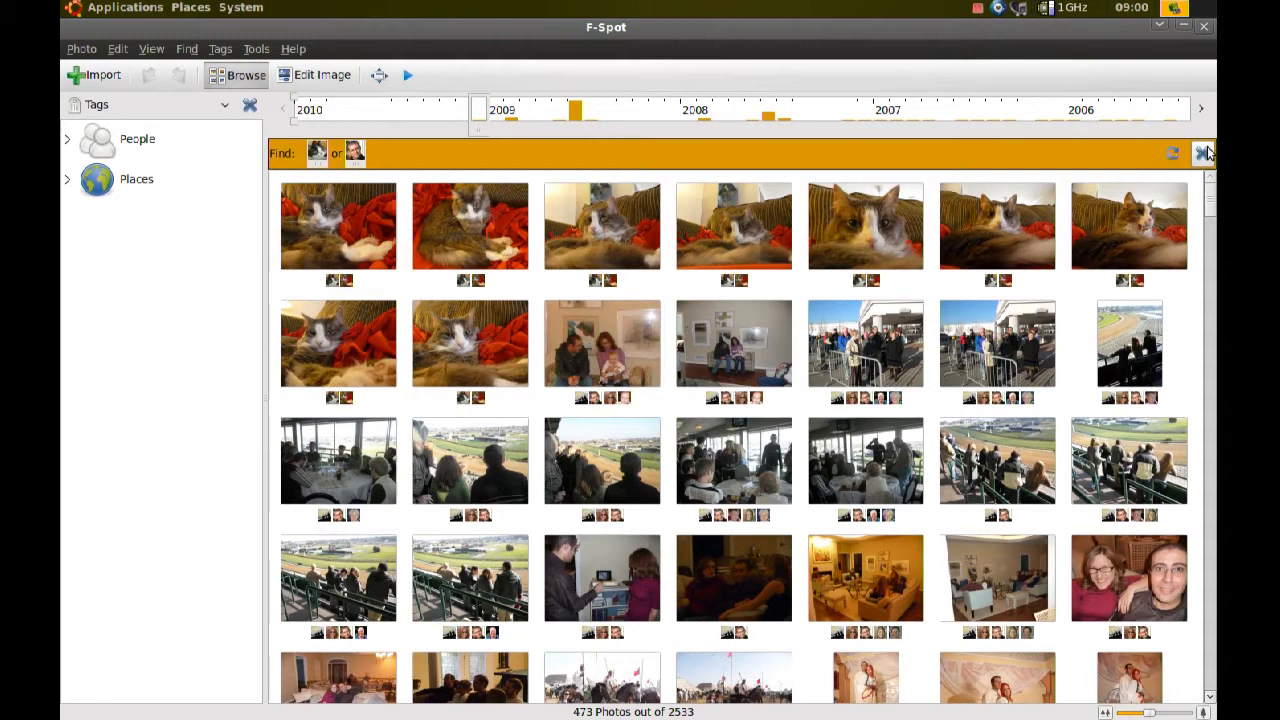
Clear the people filter, expand Places, Morocco and U.S.A, and show Kentucky's 189 photos.
left_click(1204, 153)
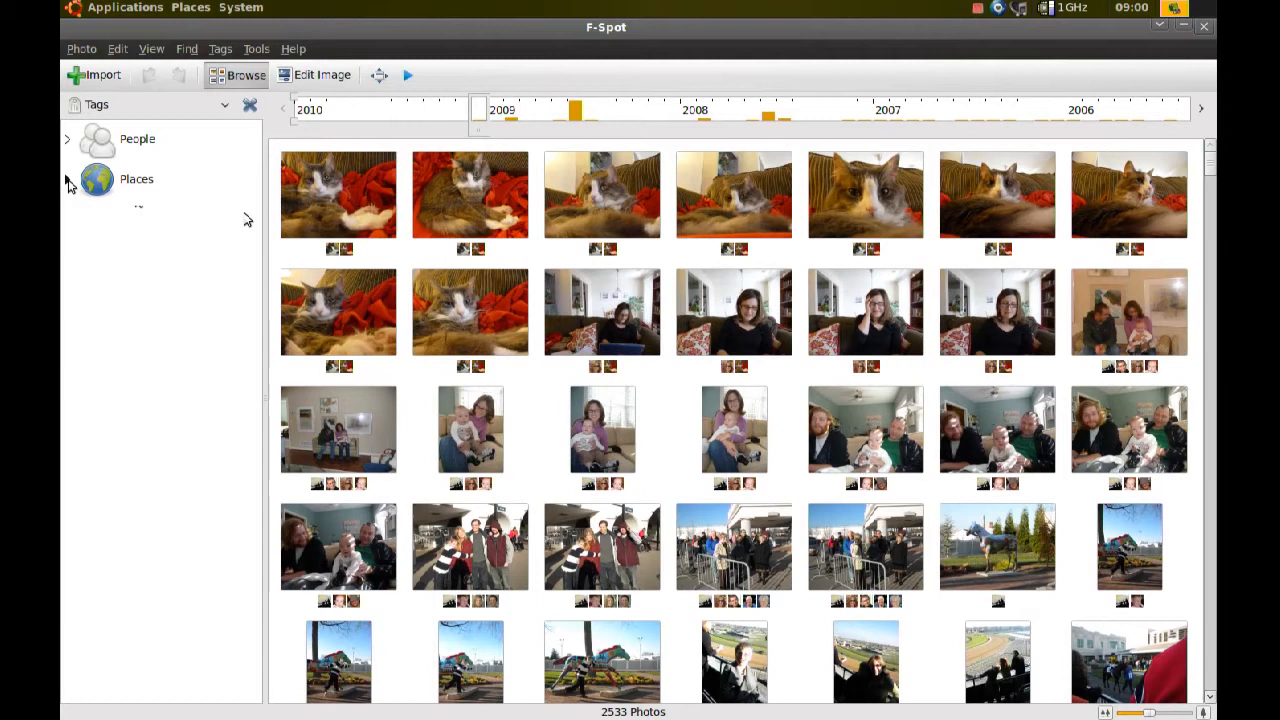
left_click(67, 179)
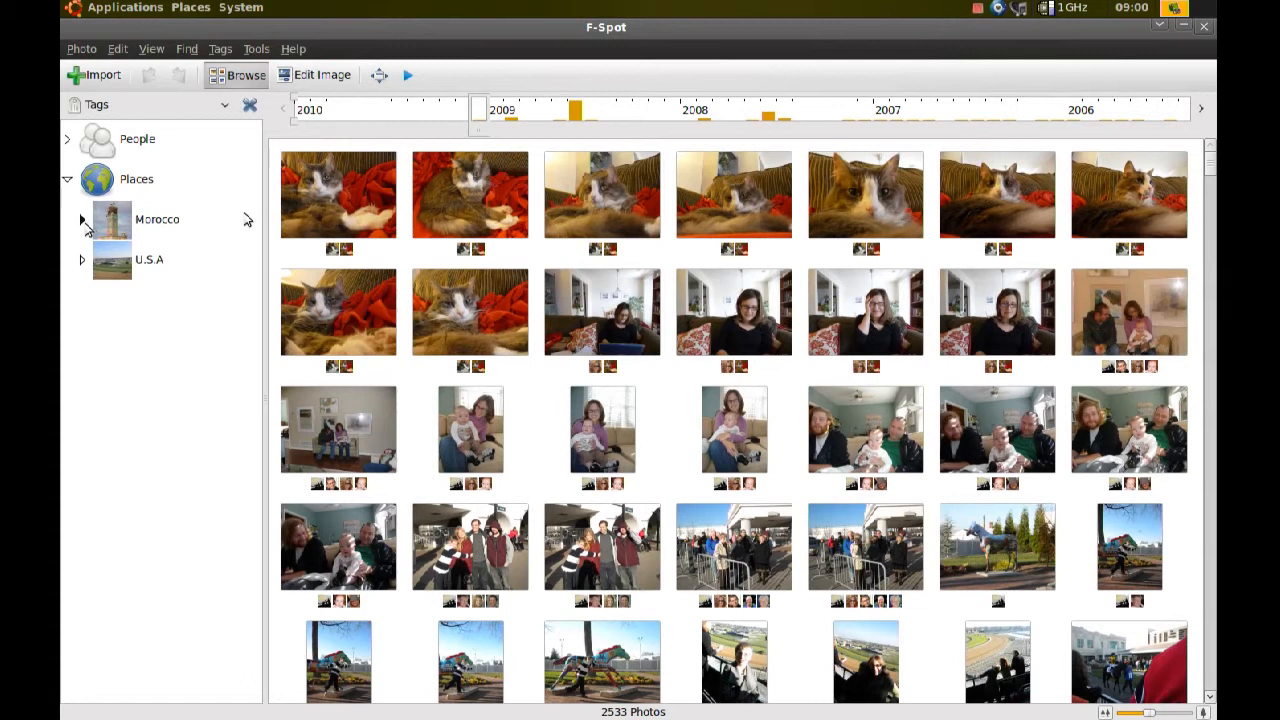
left_click(83, 219)
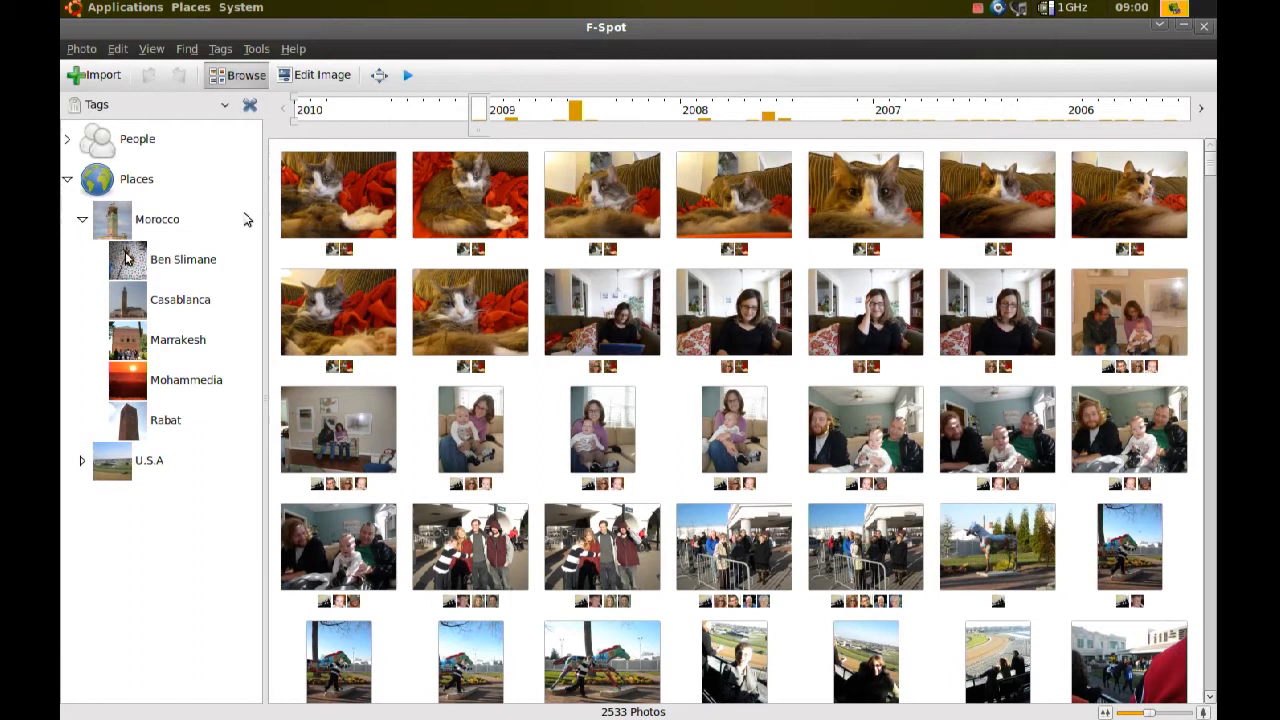
left_click(82, 460)
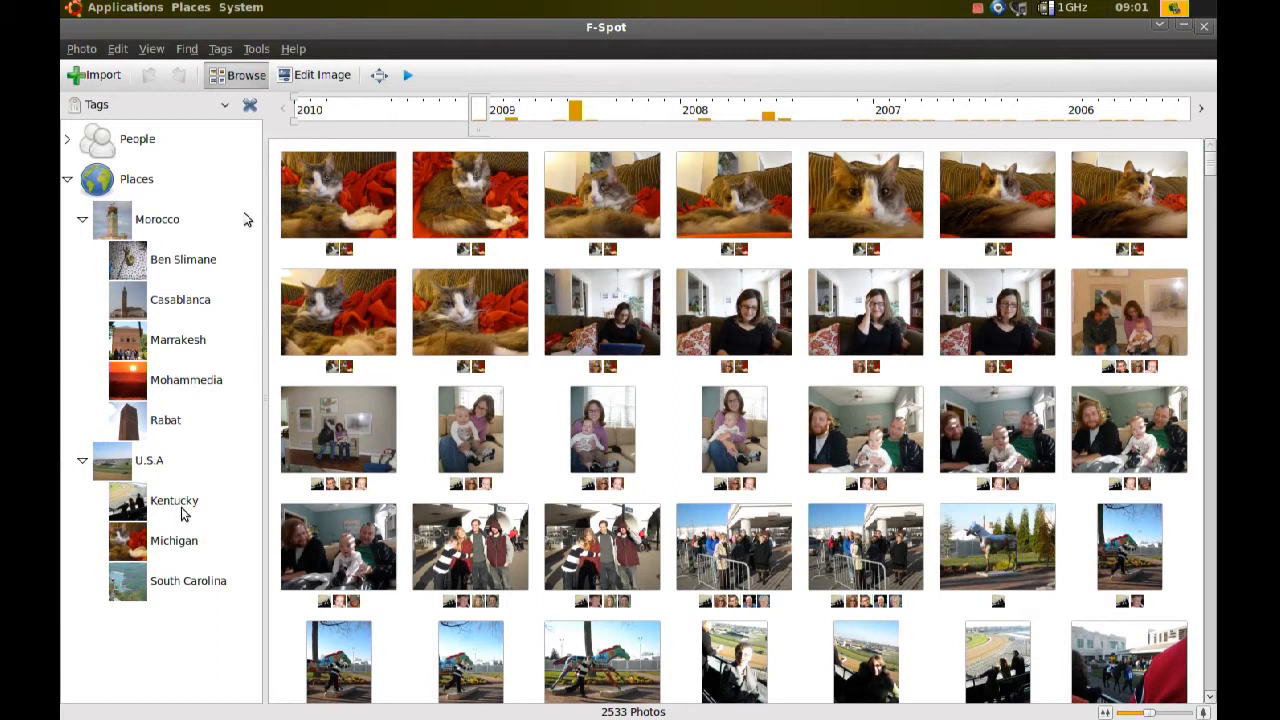
left_click(175, 500)
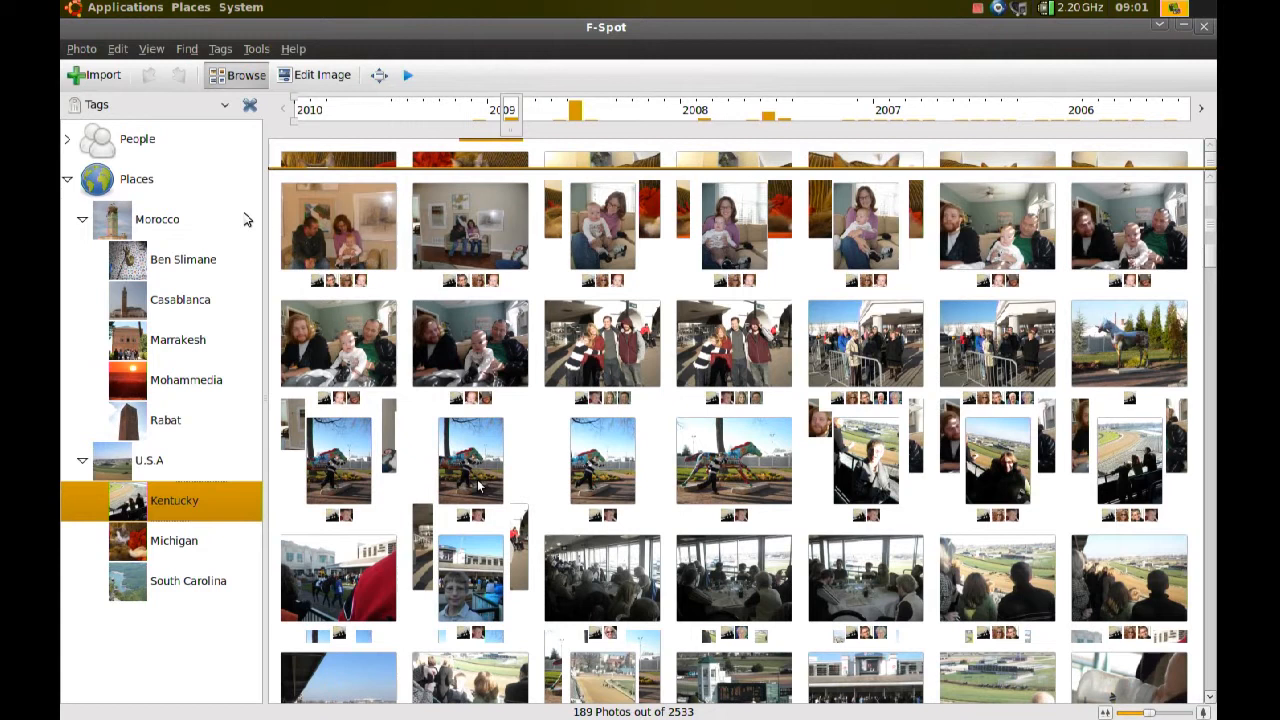
Add Michigan to the filter, widening it to 620 photos.
left_click(174, 540)
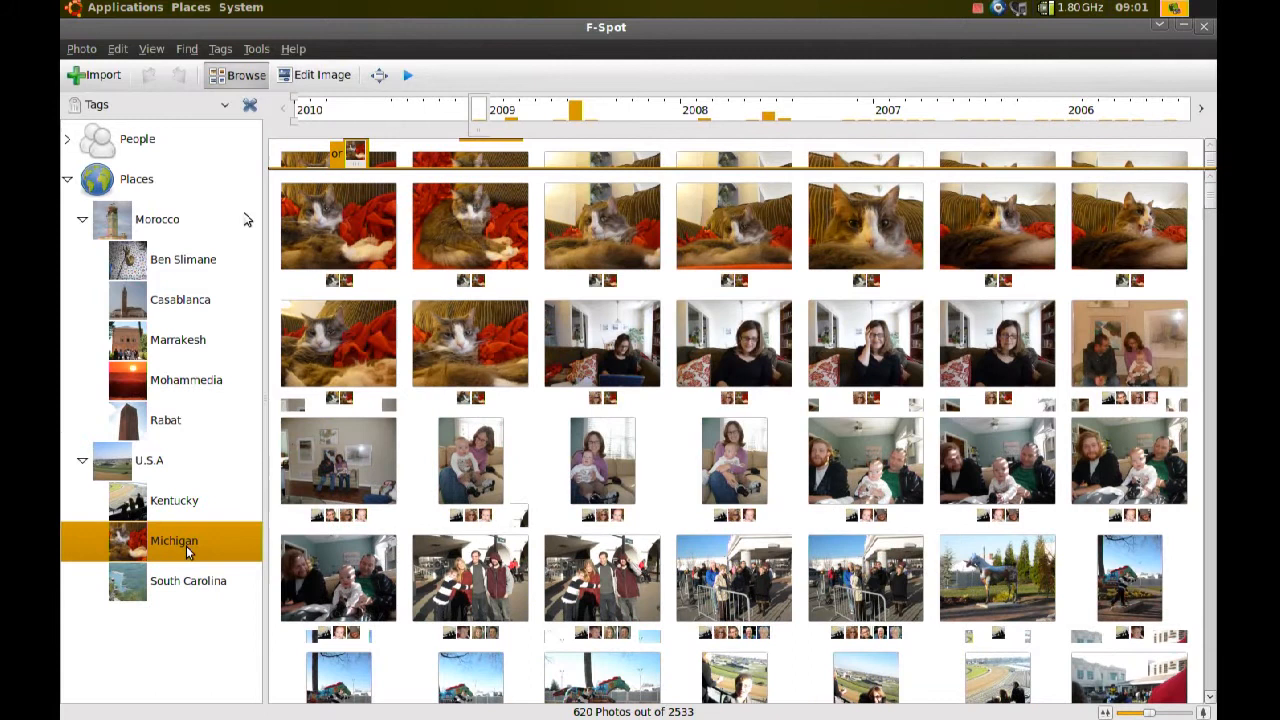
mouse_move(651, 448)
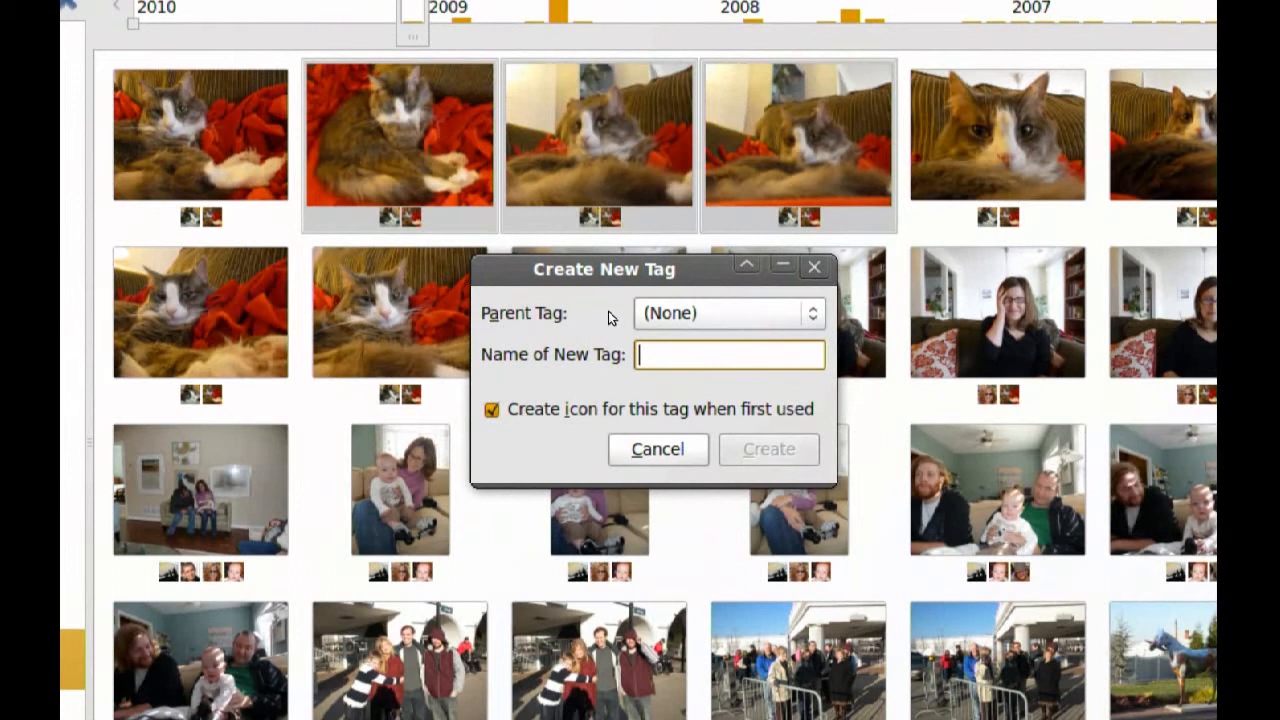
Create a top-level tag named TAG with no parent for the selected cat photos.
type("TAG")
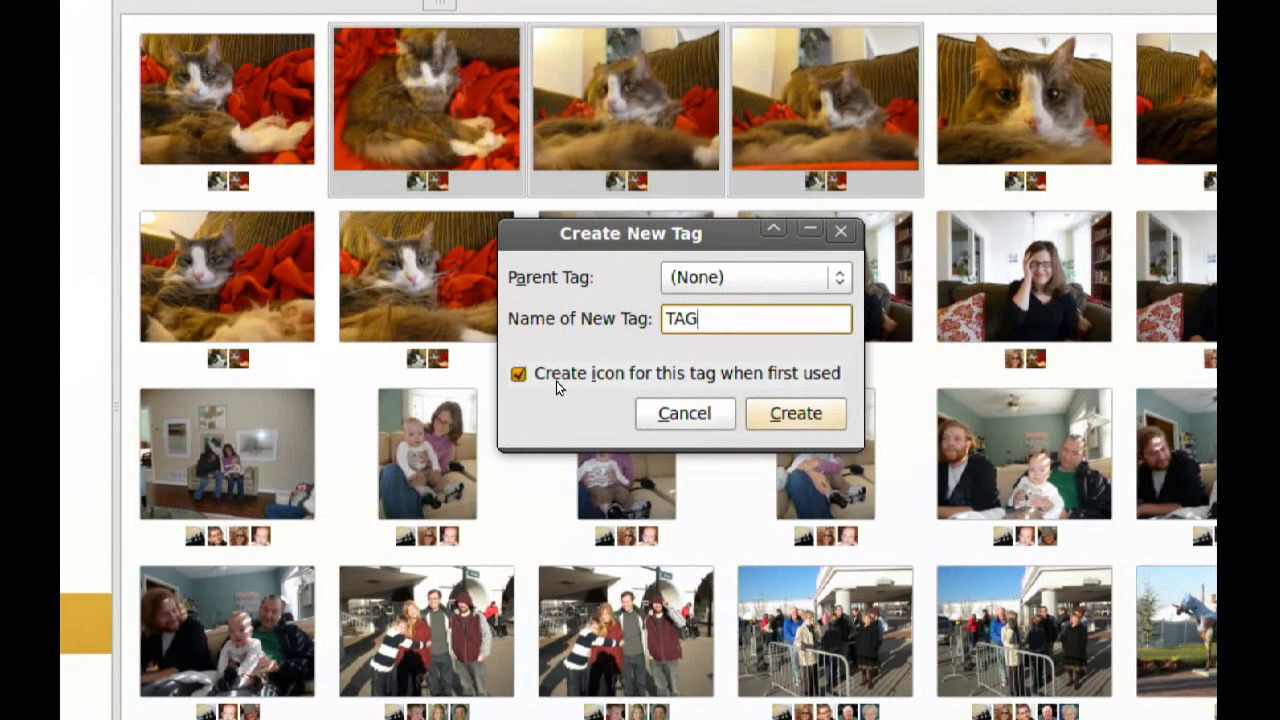
left_click(795, 413)
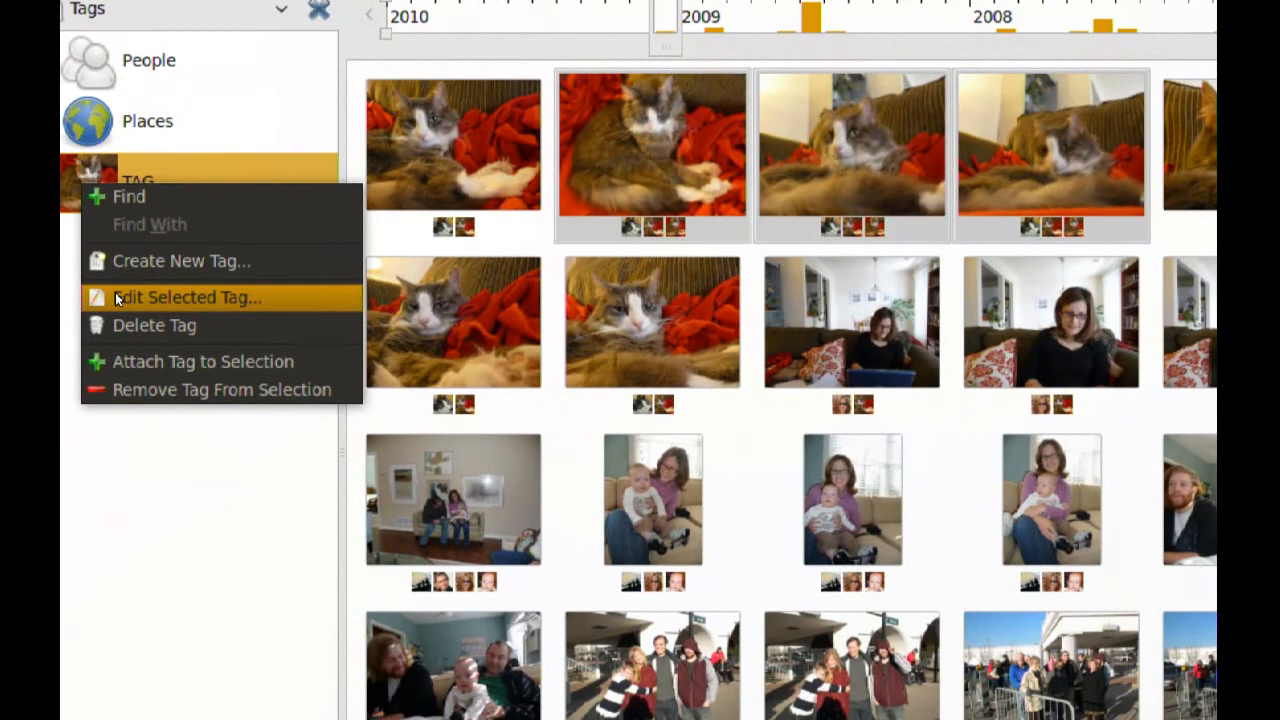
Edit TAG and confirm a cat photo as its icon.
left_click(186, 297)
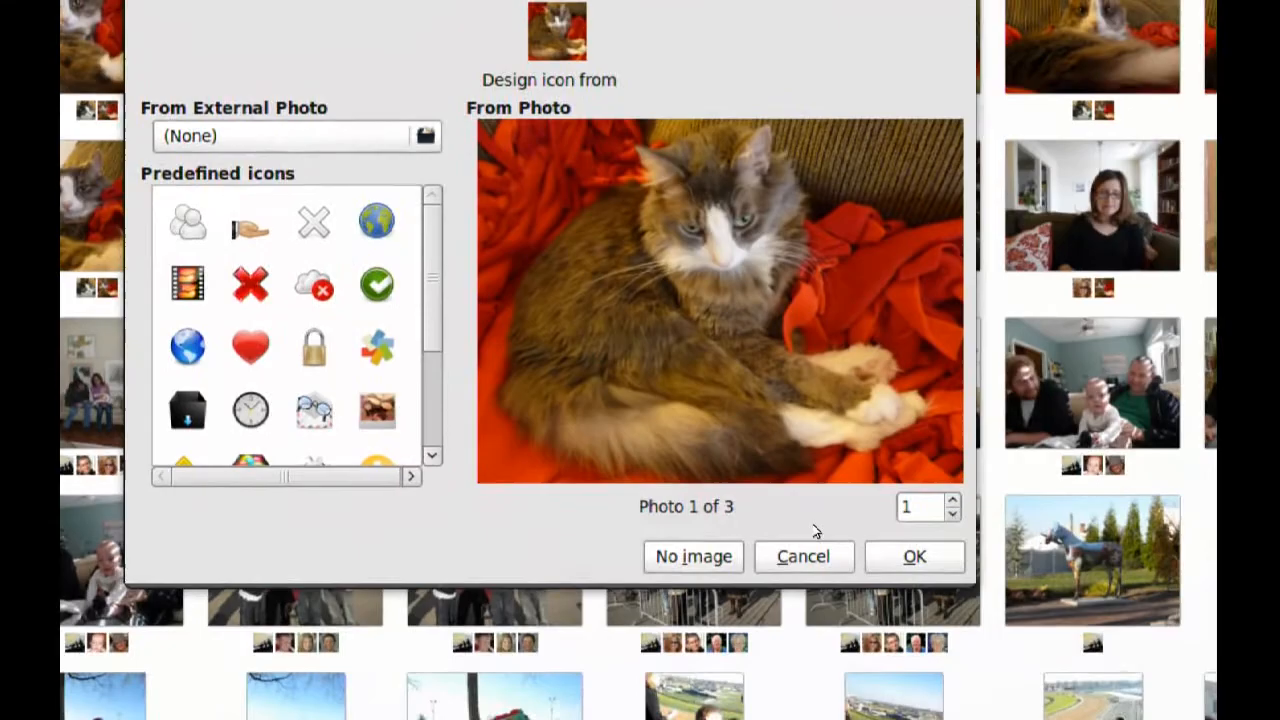
left_click(913, 556)
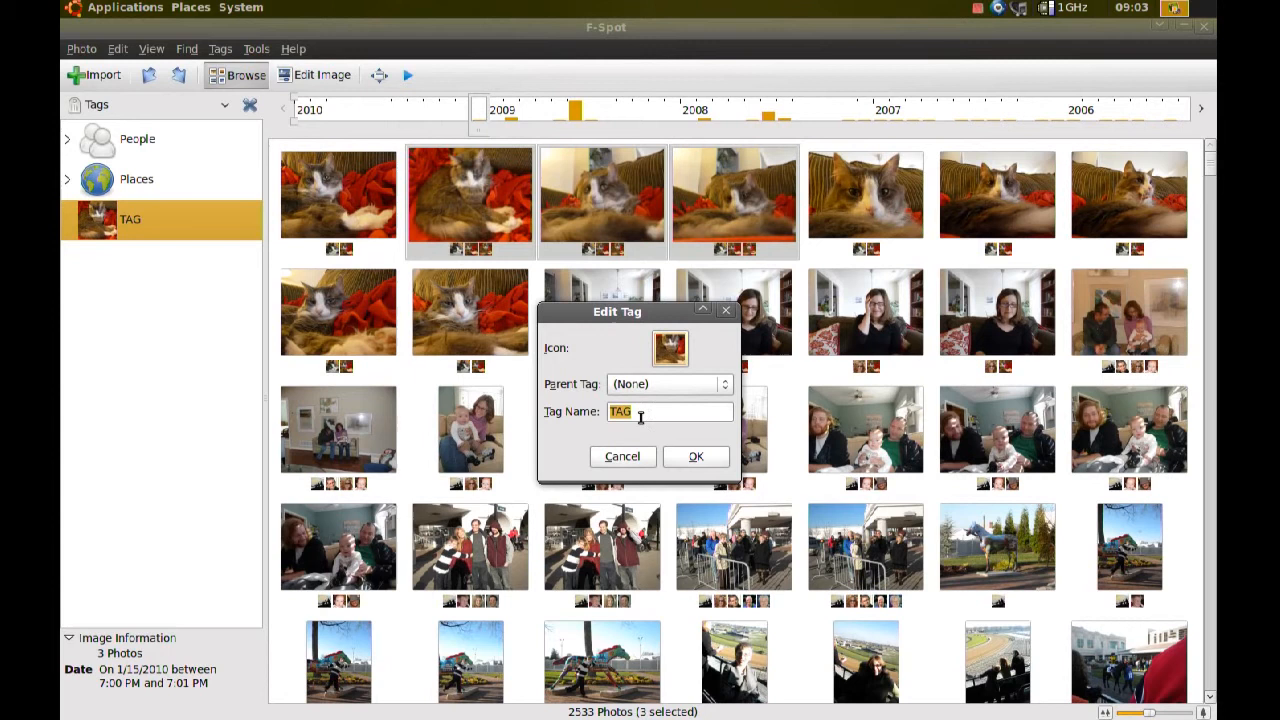
Bring up the context actions for the woman-on-couch photo.
right_click(733, 312)
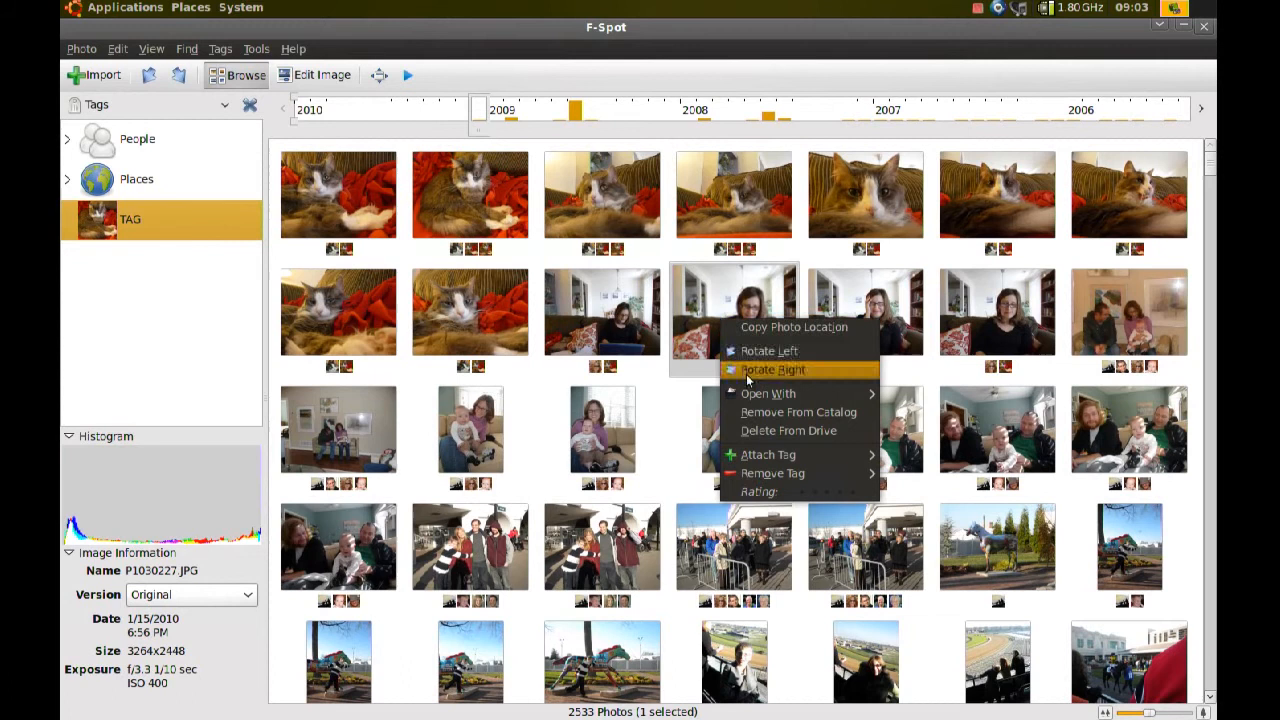